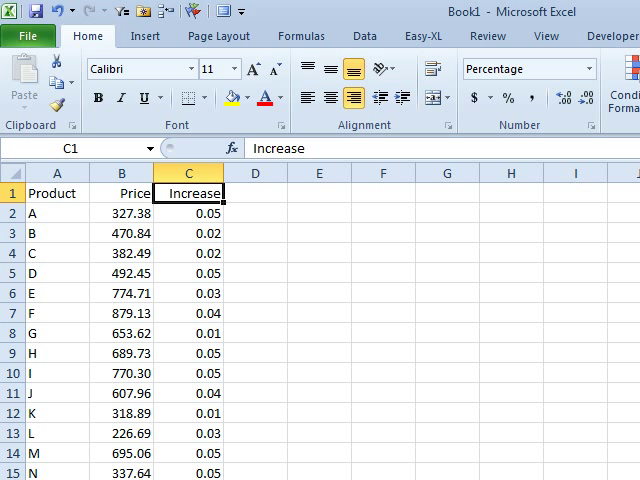
Head column D with 'New Price'.
click(119, 211)
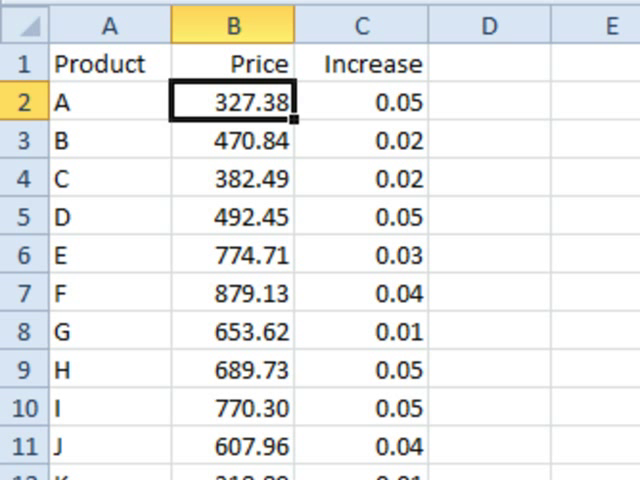
text(New)
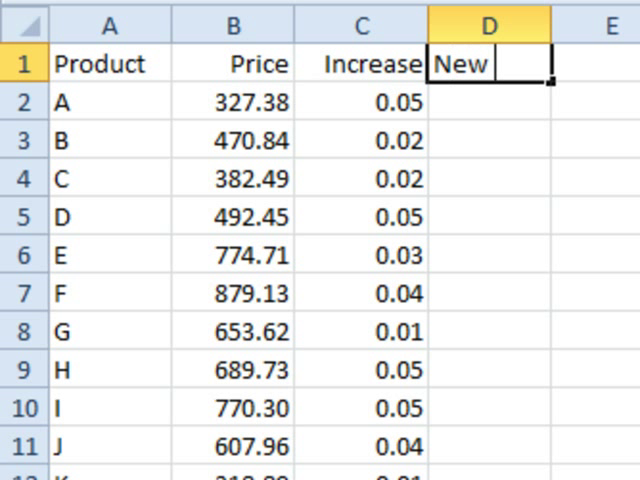
text(Price)
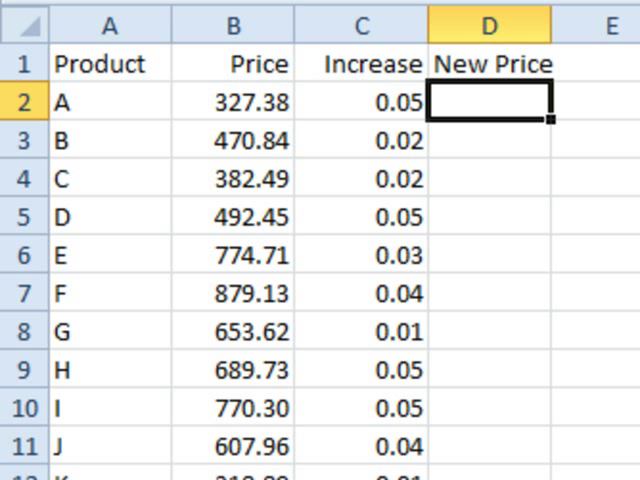
Enter =(1+C2)*B2 in D2, giving product A's increased price of 343.749.
text(=)
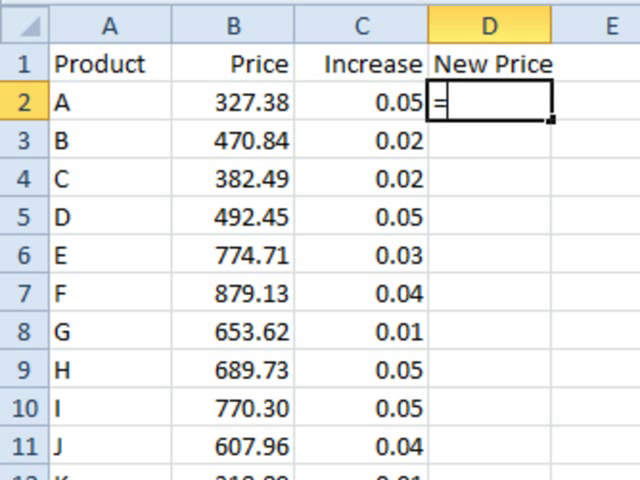
text((1+)
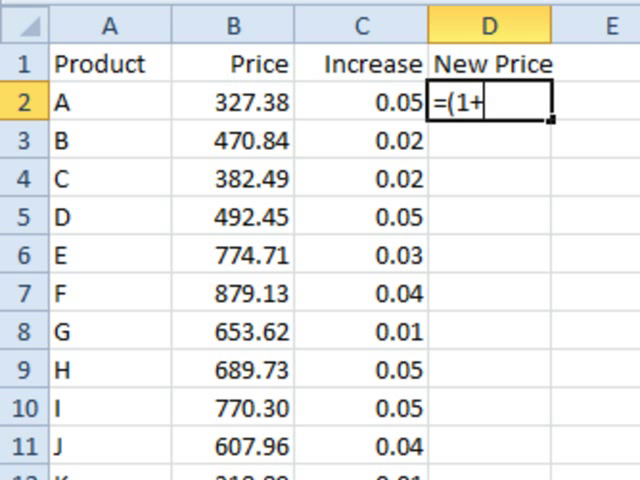
text(C2))
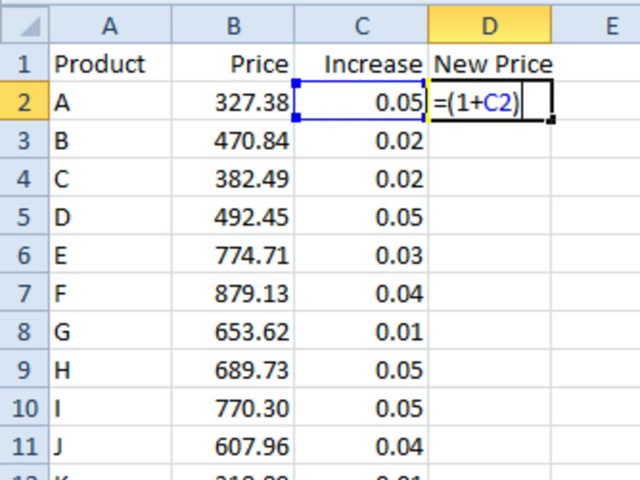
text(*C2)
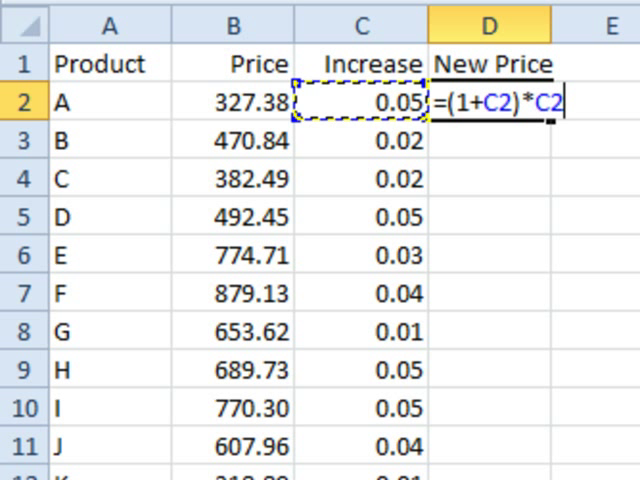
click(230, 103)
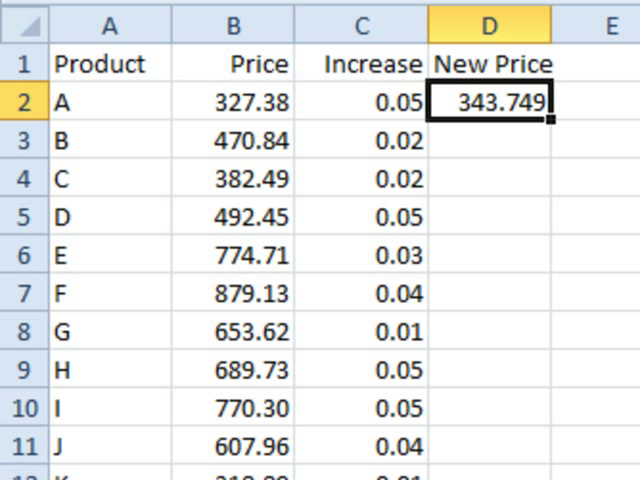
mouse_move(368, 133)
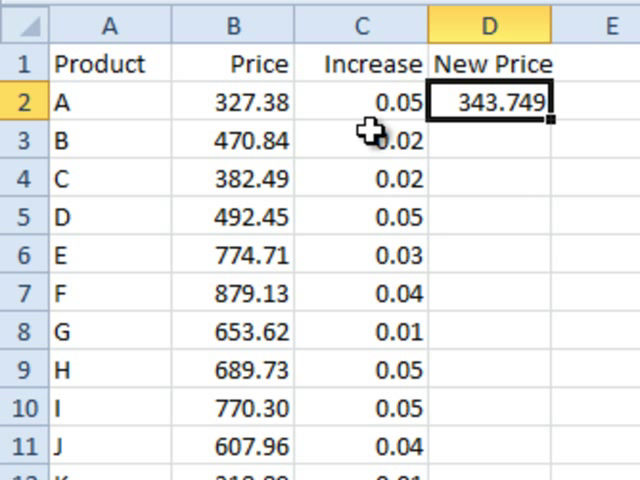
mouse_move(563, 128)
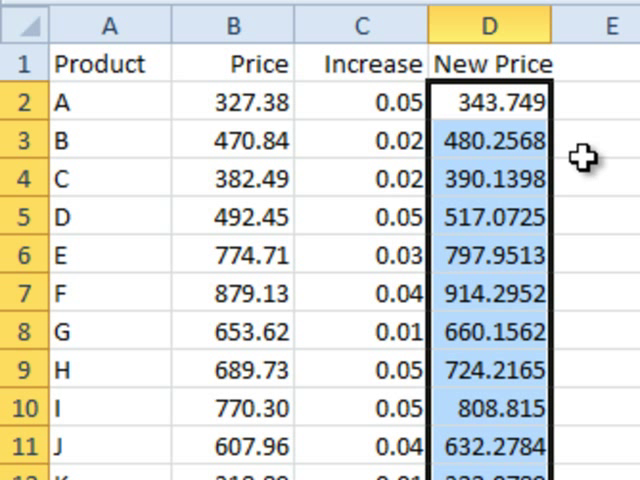
mouse_move(466, 150)
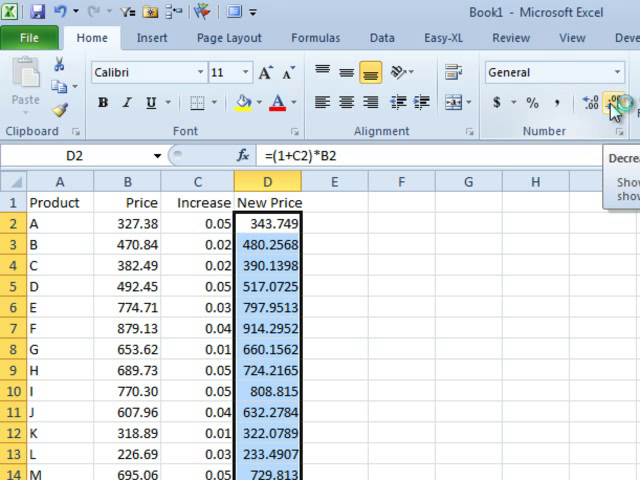
Decrease the decimals shown for the New Price values to two places.
click(617, 103)
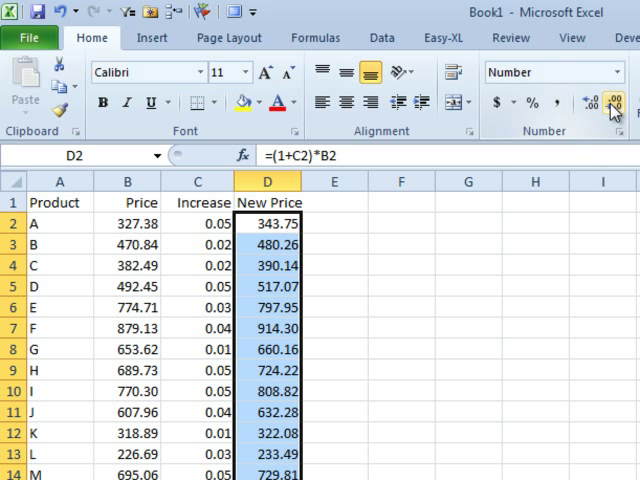
mouse_move(595, 105)
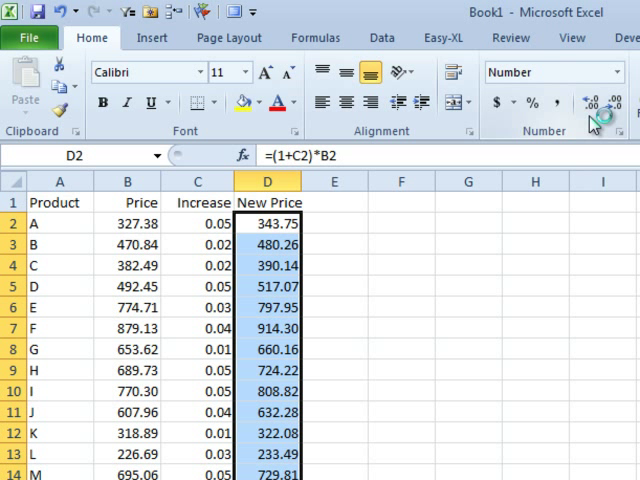
mouse_move(283, 155)
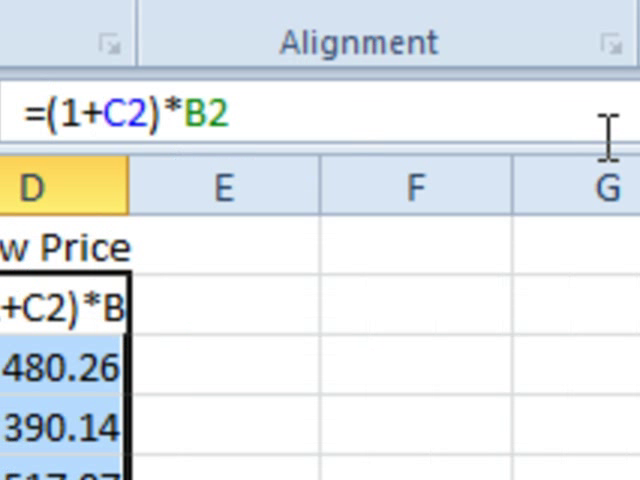
Change the New Price formula to =ROUND((1+C2)*B2,2) and confirm values like 343.75.
text(ROUND()
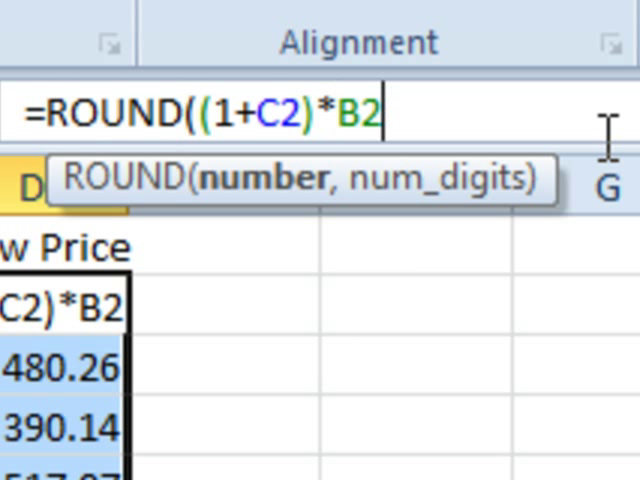
text(,2))
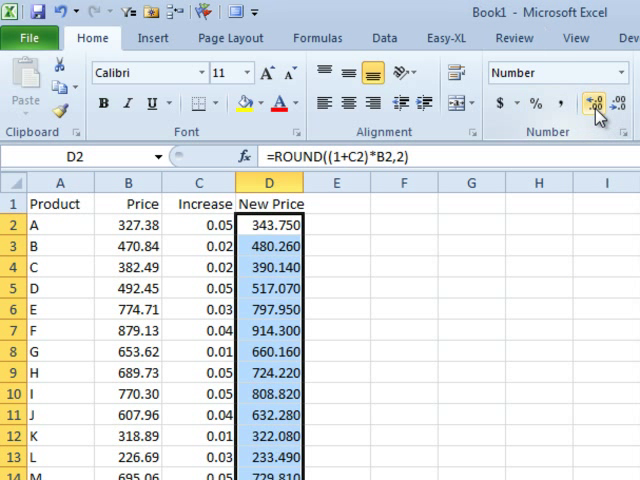
click(591, 104)
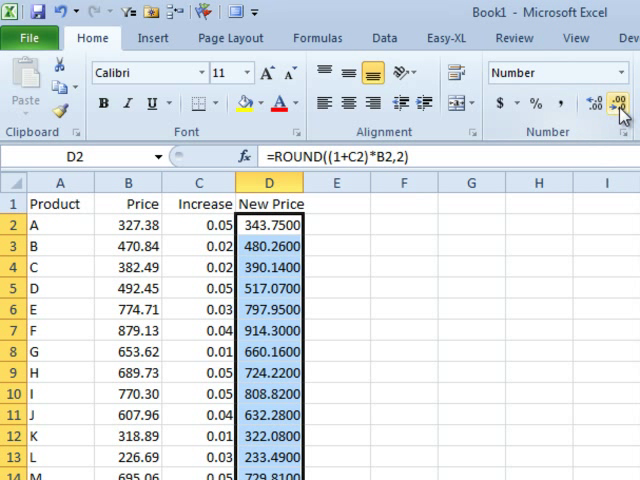
click(619, 112)
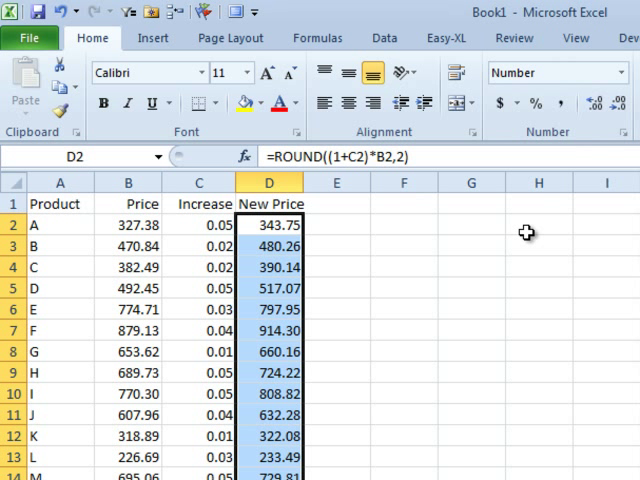
mouse_move(274, 385)
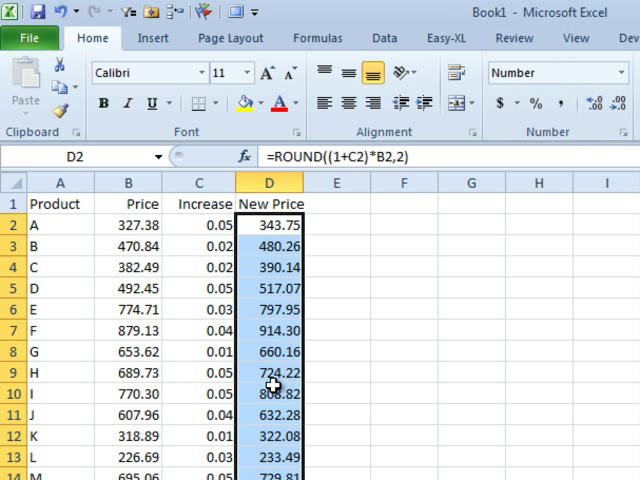
mouse_move(143, 307)
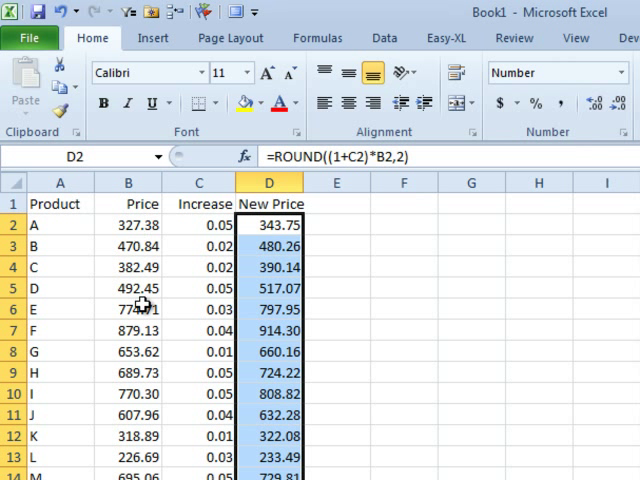
mouse_move(435, 288)
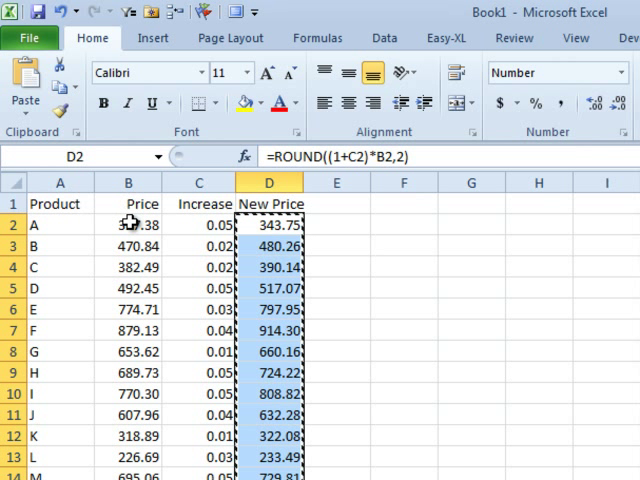
Target B2 for the copied new prices and show the paste choices.
click(128, 225)
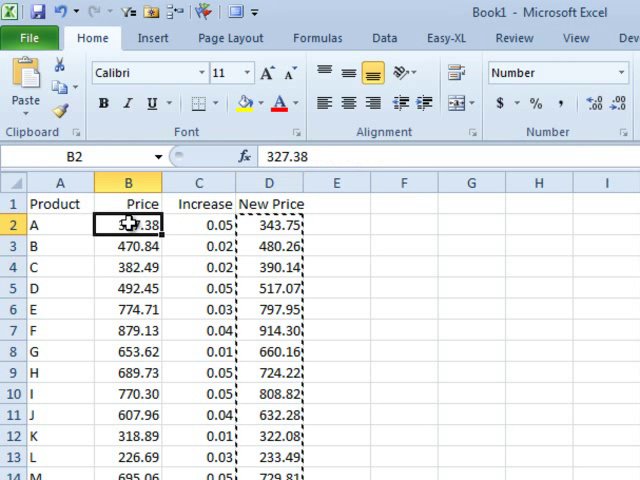
click(24, 100)
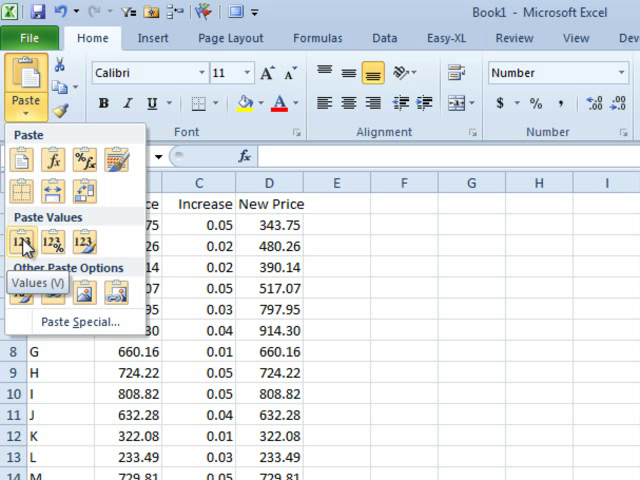
click(20, 243)
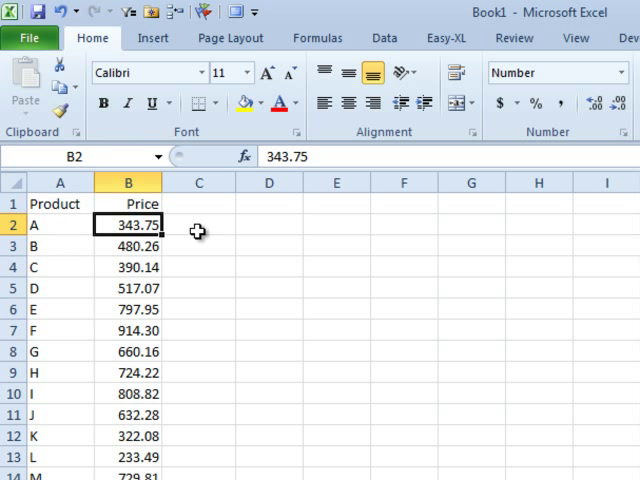
mouse_move(305, 222)
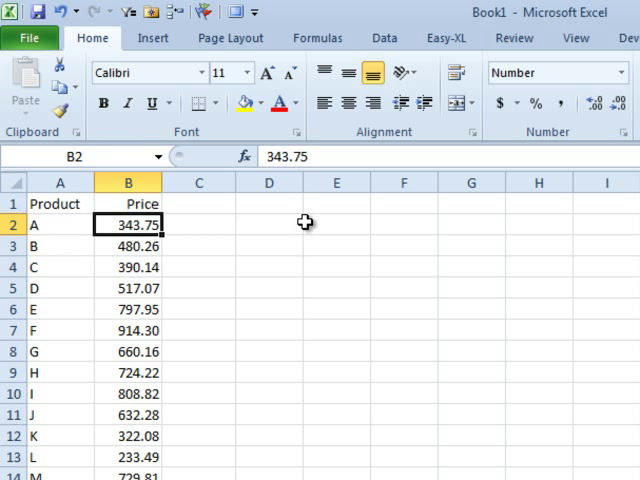
mouse_move(207, 227)
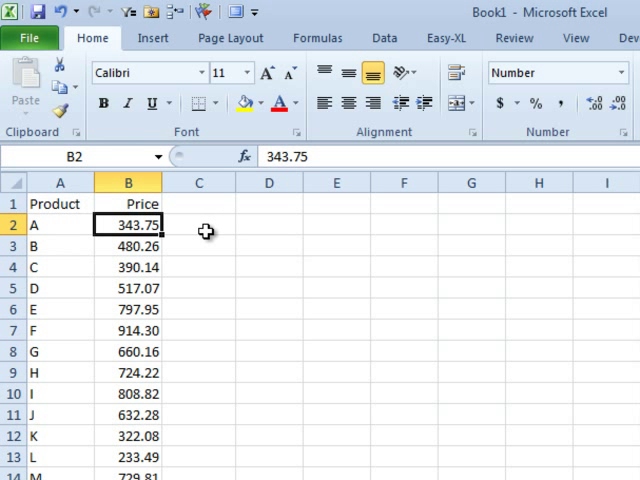
mouse_move(293, 232)
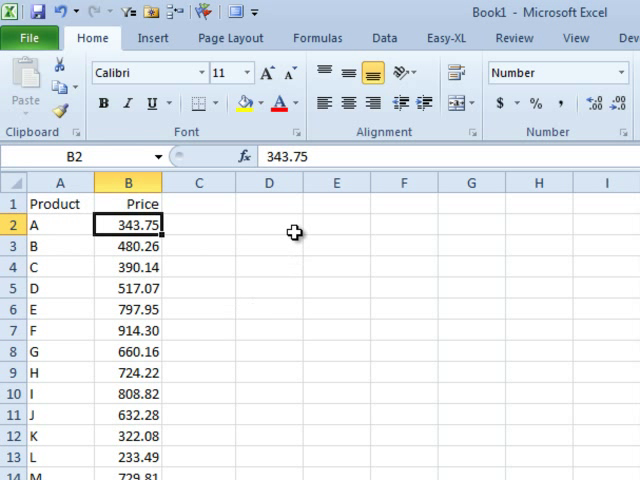
mouse_move(323, 247)
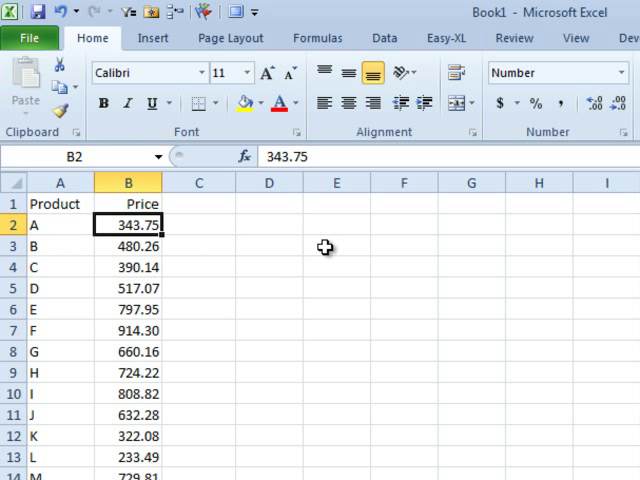